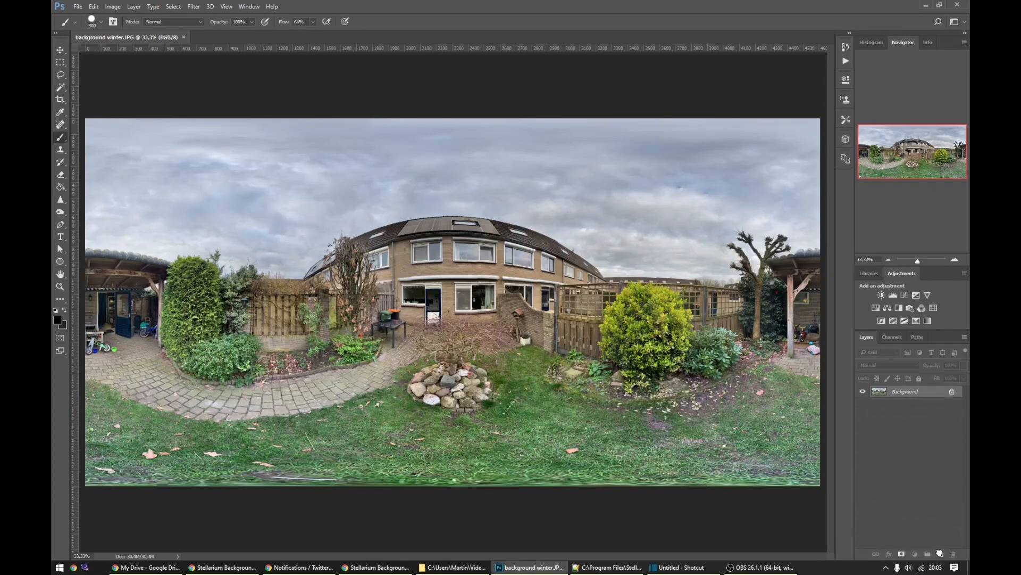
Duplicate the Background layer as Background copy with Ctrl+J
key("Ctrl+J")
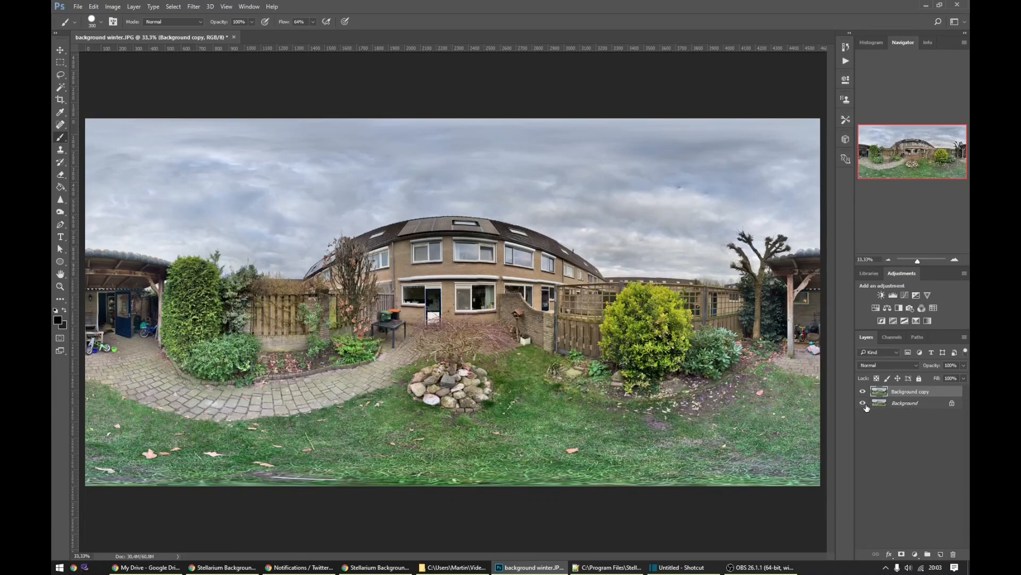
mouse_move(864, 403)
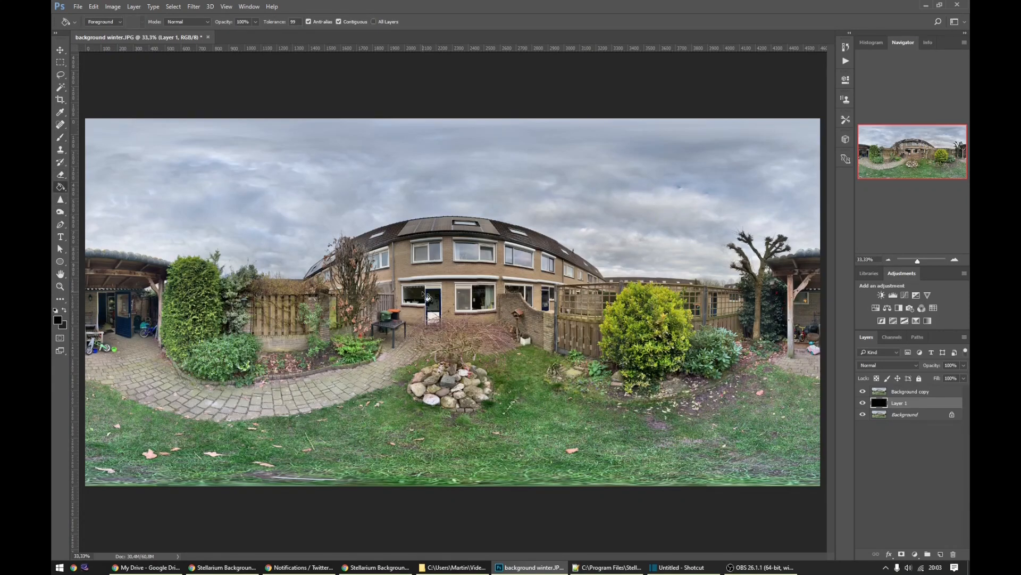
mouse_move(819, 384)
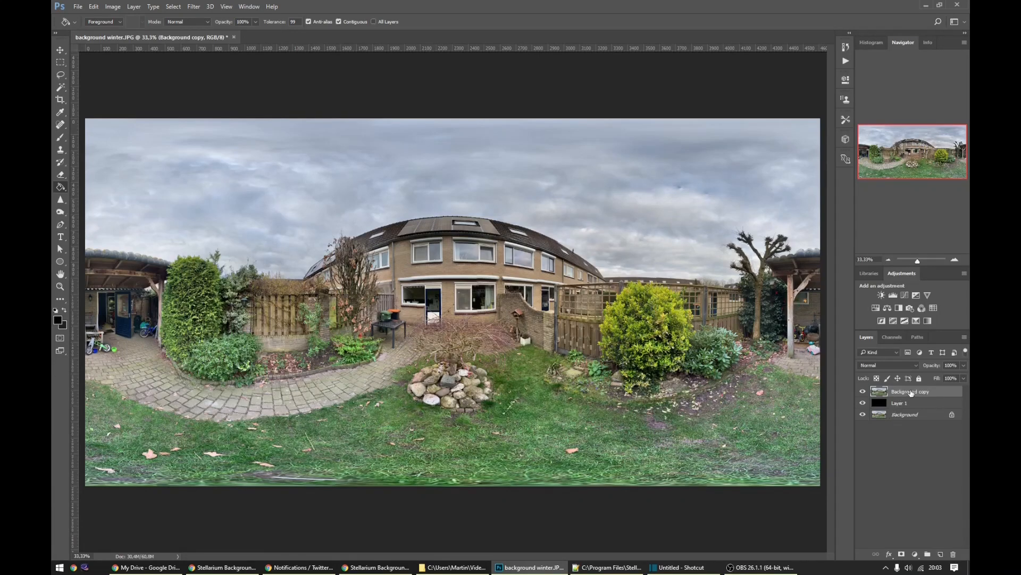
Set Background copy's Blend If highlight slider split to about 164/181 so the sky fades to black
right_click(909, 392)
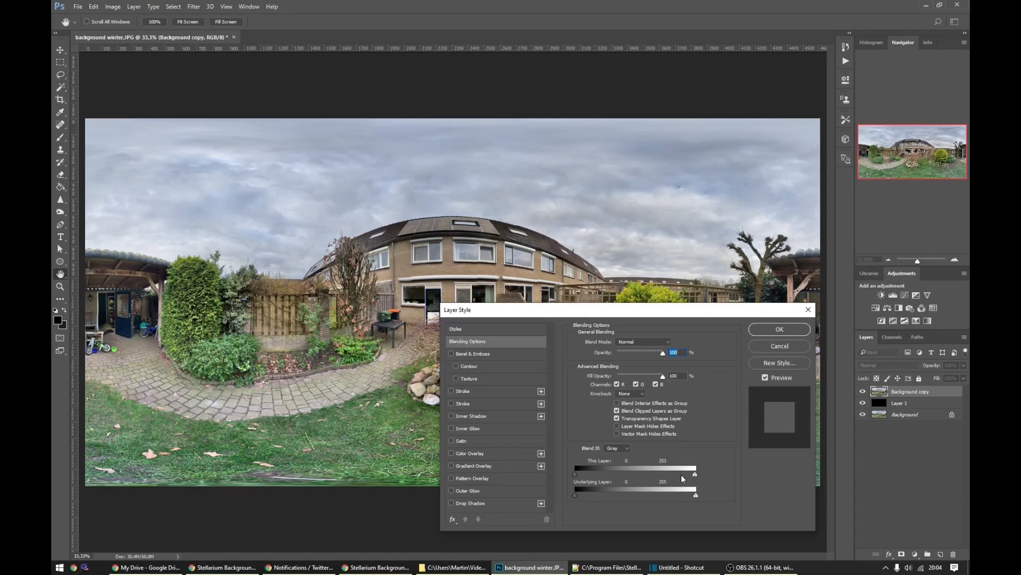
left_click_drag(693, 474, 636, 473)
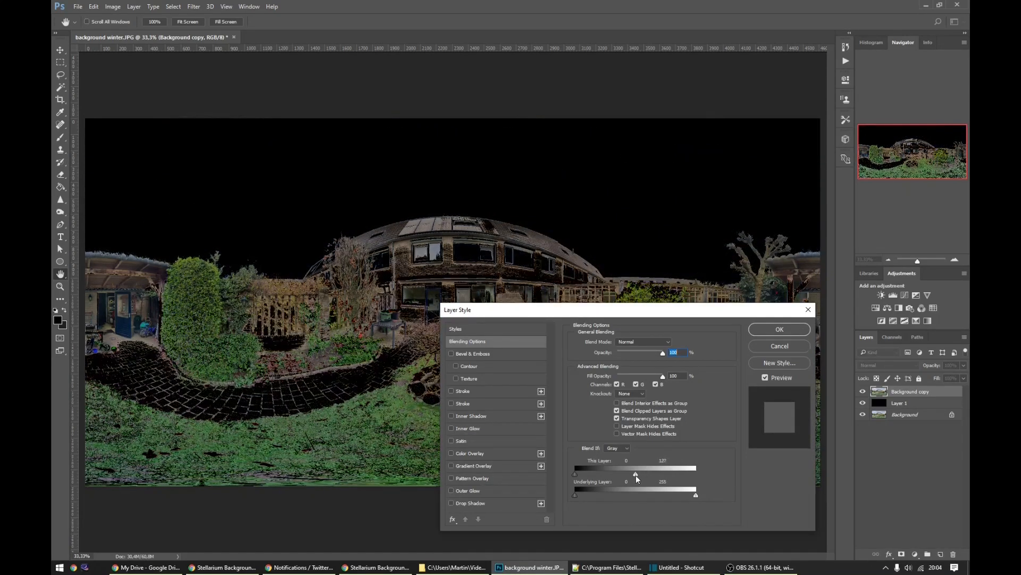
left_click_drag(637, 473, 635, 473)
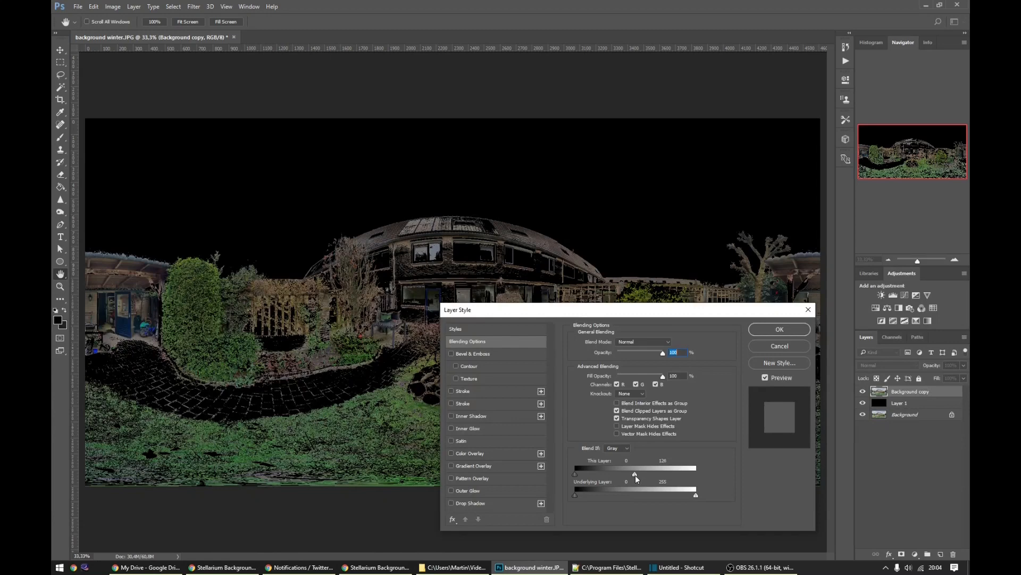
left_click_drag(635, 473, 655, 473)
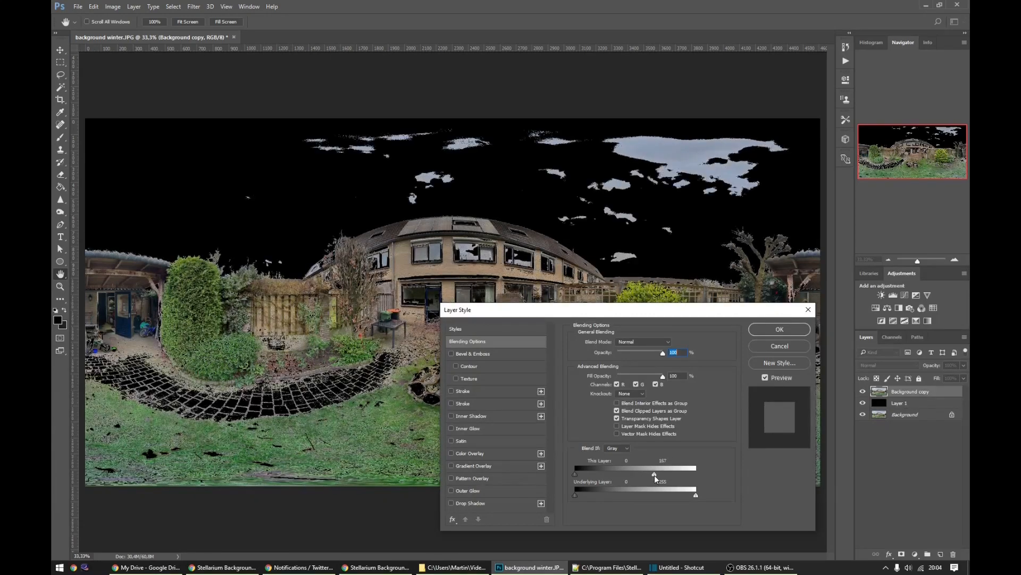
left_click_drag(654, 474, 674, 473)
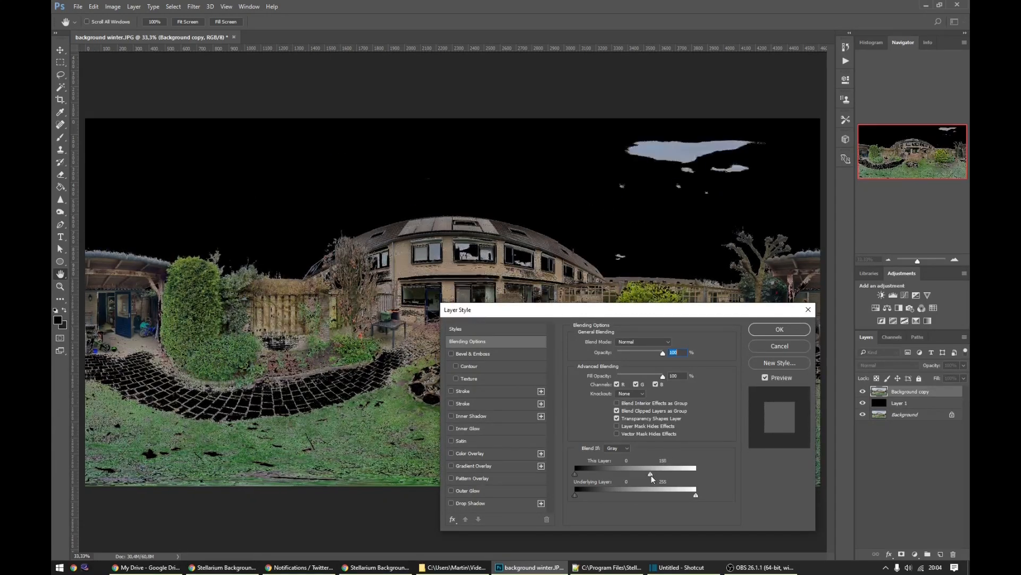
left_click_drag(649, 474, 668, 473)
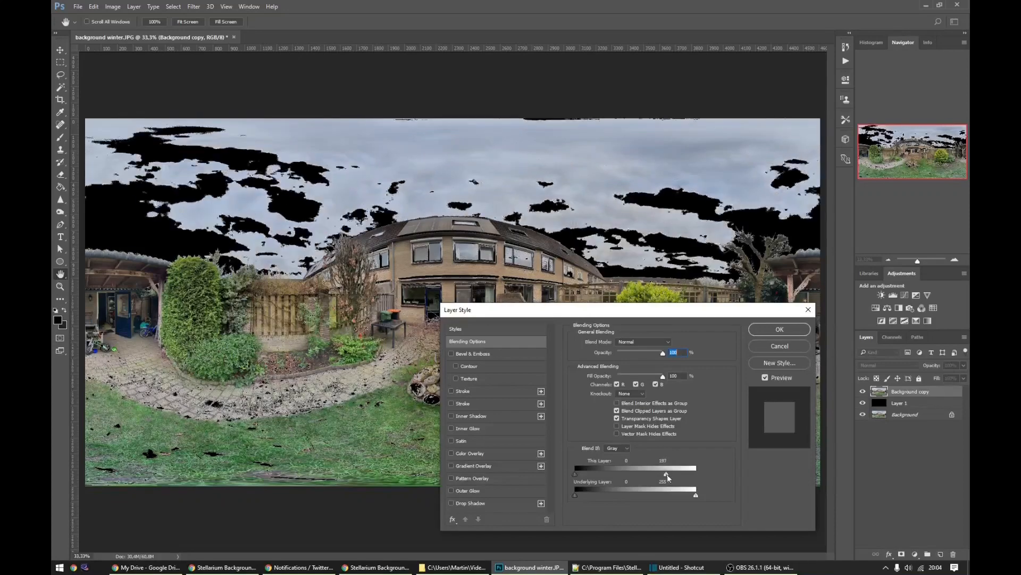
left_click_drag(666, 475, 663, 474)
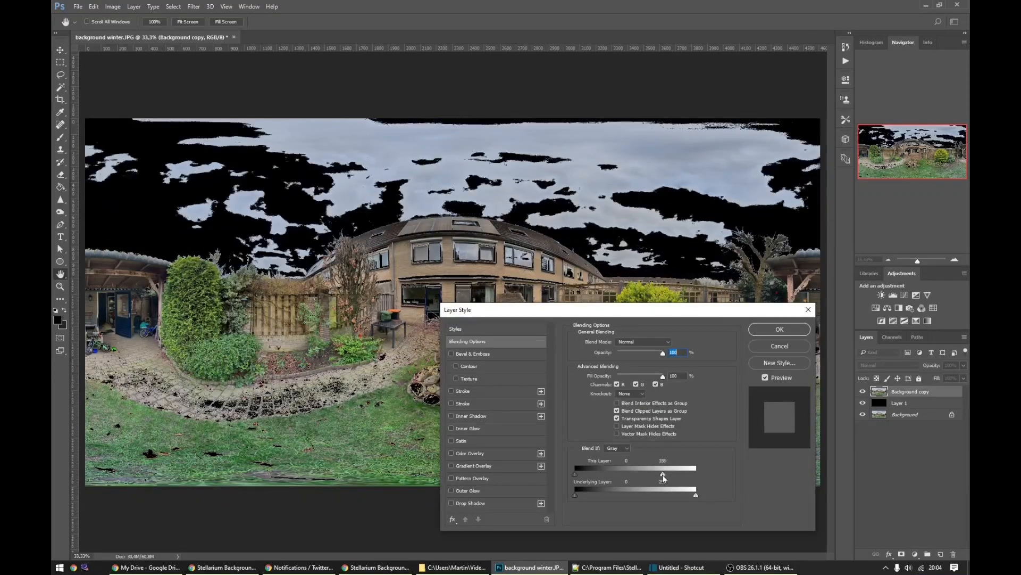
left_click_drag(663, 473, 657, 474)
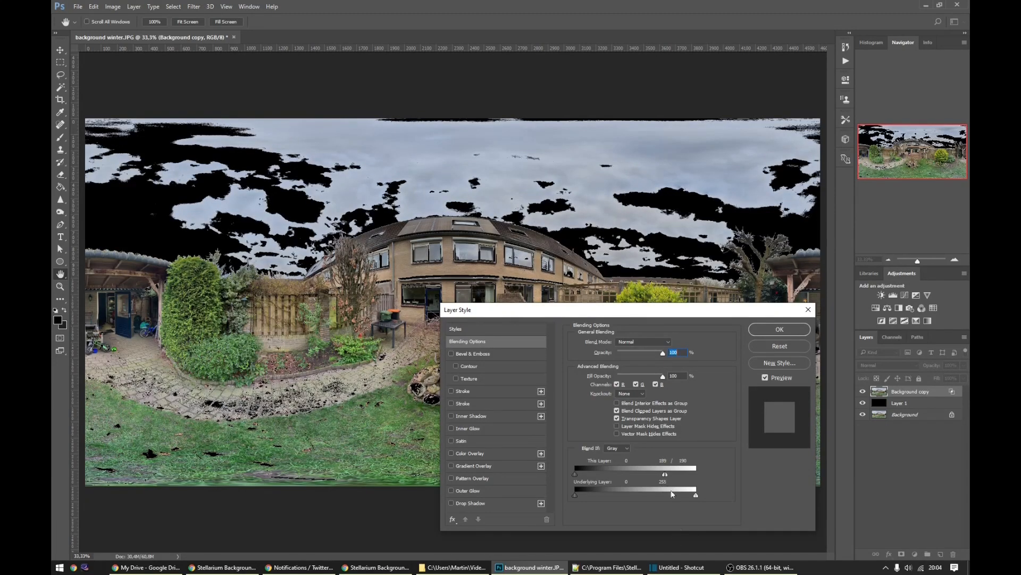
left_click_drag(666, 473, 664, 473)
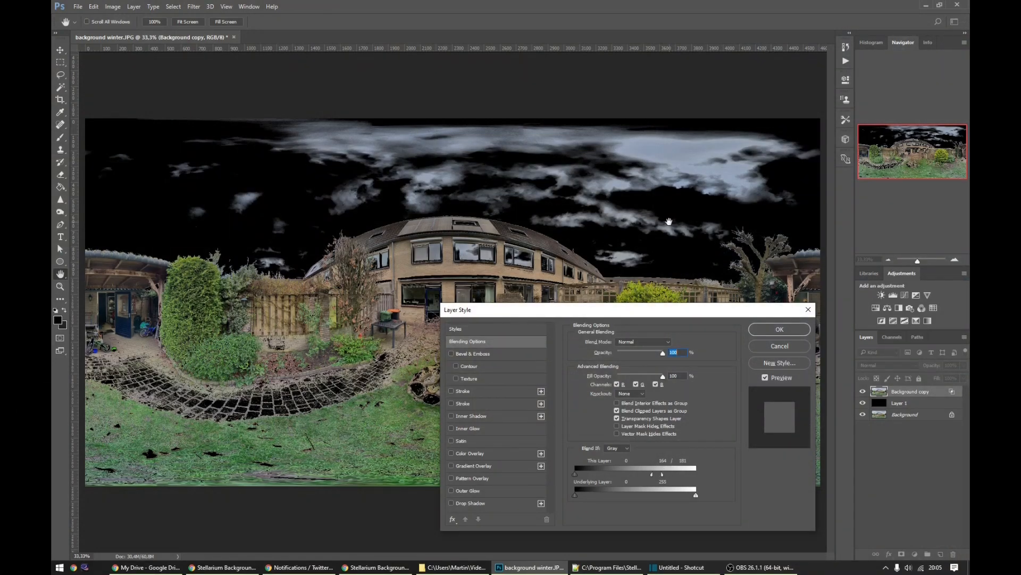
mouse_move(662, 223)
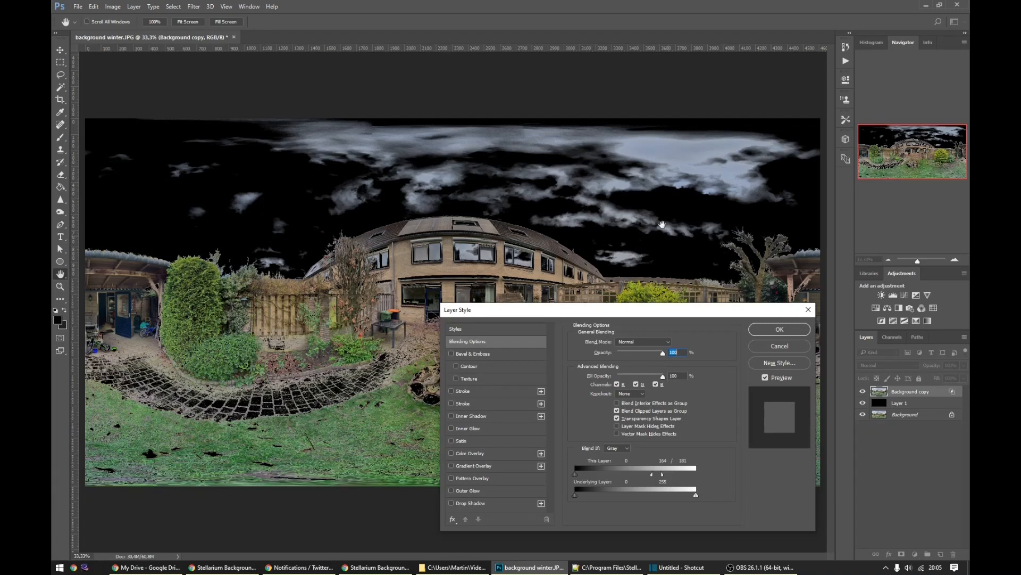
mouse_move(647, 425)
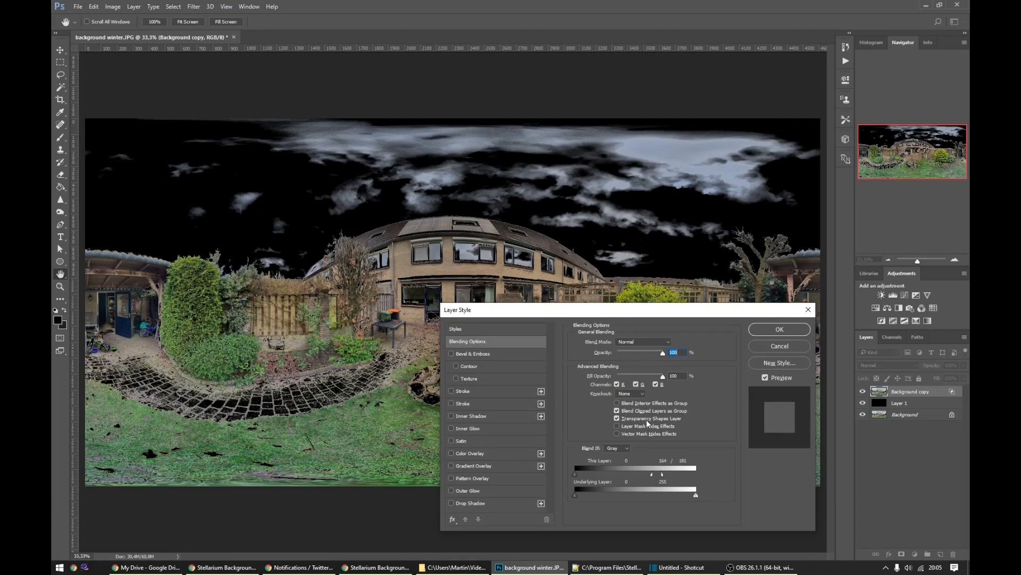
left_click(778, 329)
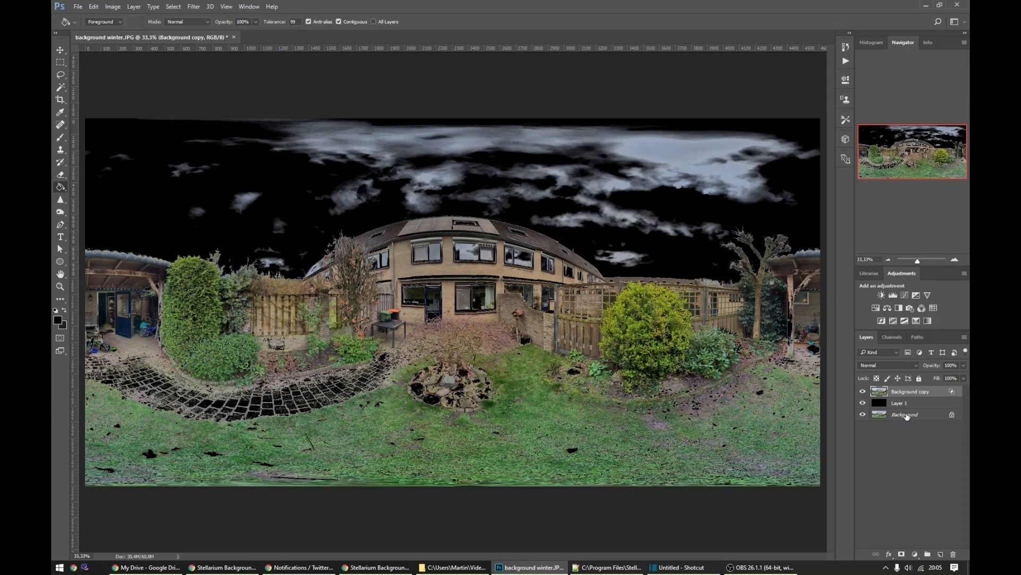
Duplicate the original Background layer as Background copy 2 via Duplicate Layer
left_click(906, 414)
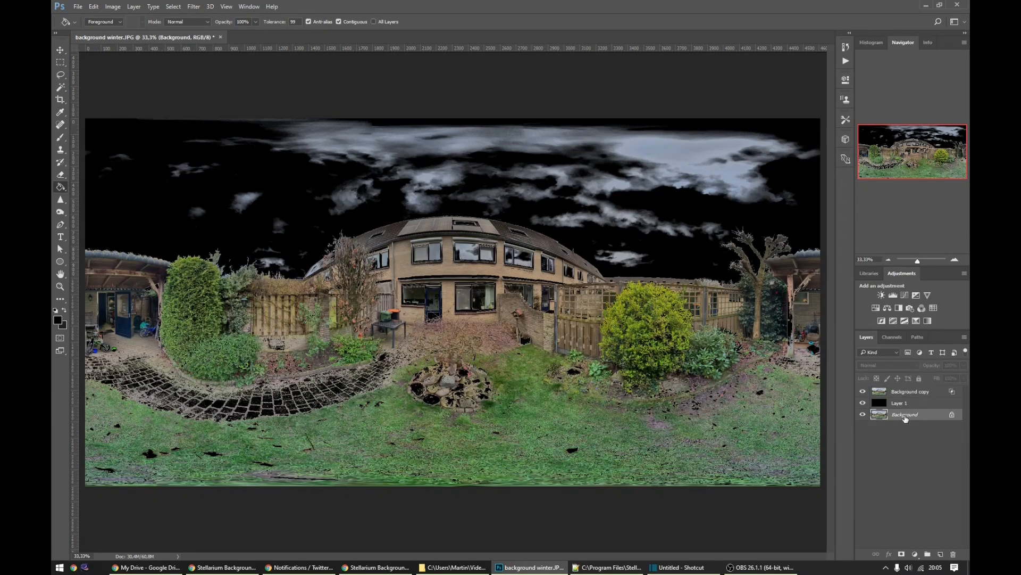
right_click(904, 414)
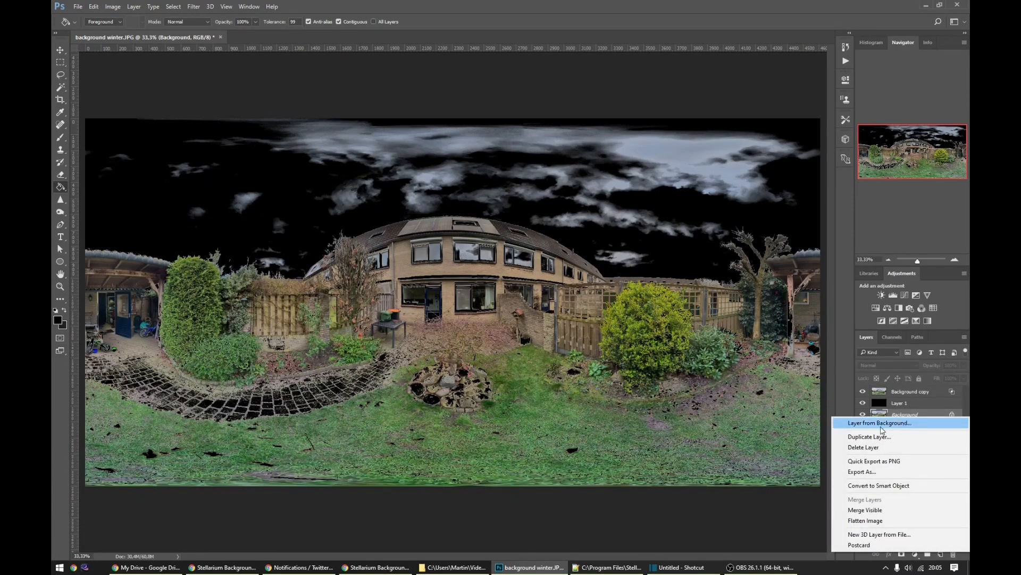
left_click(870, 436)
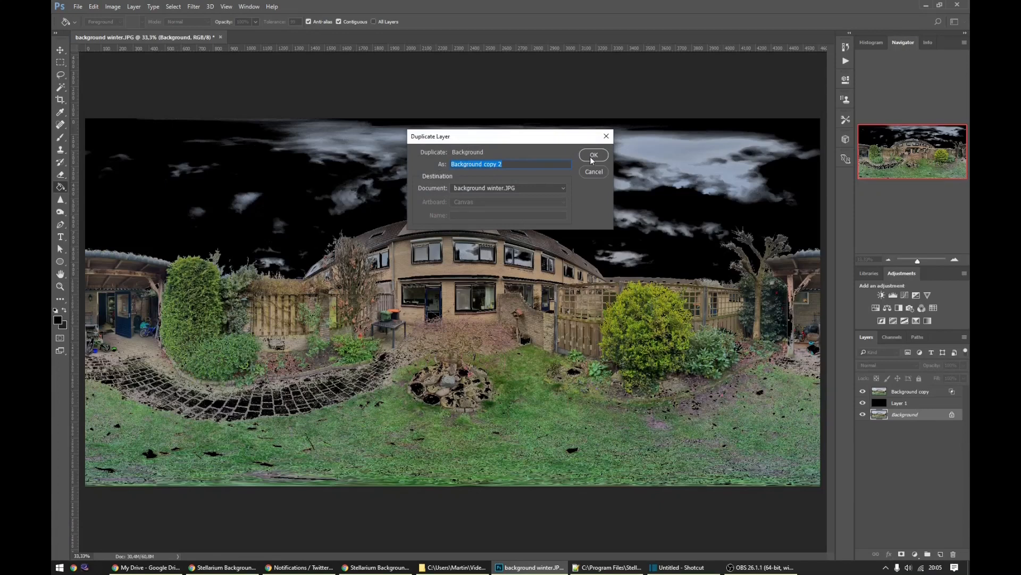
left_click(594, 155)
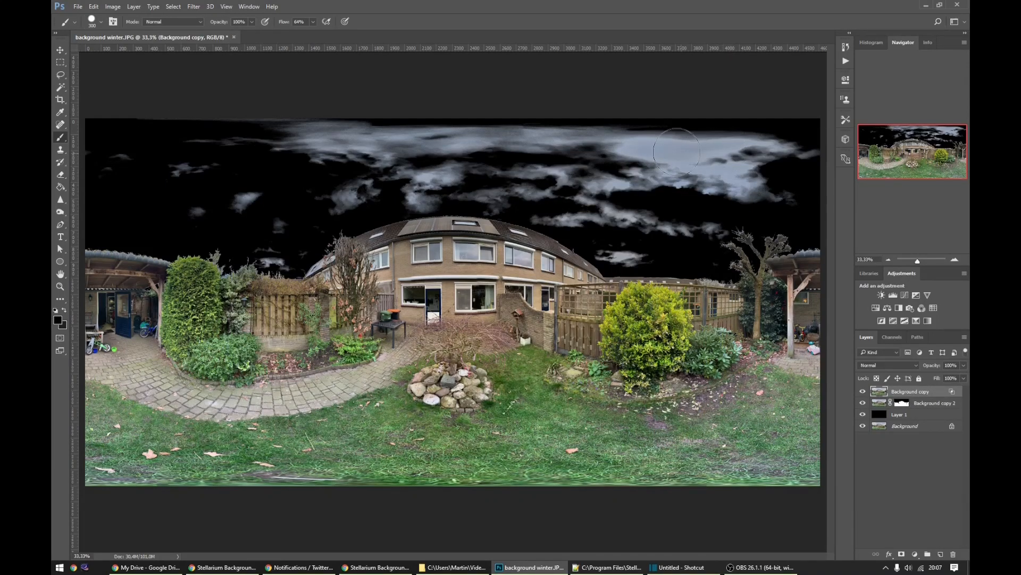
mouse_move(95, 185)
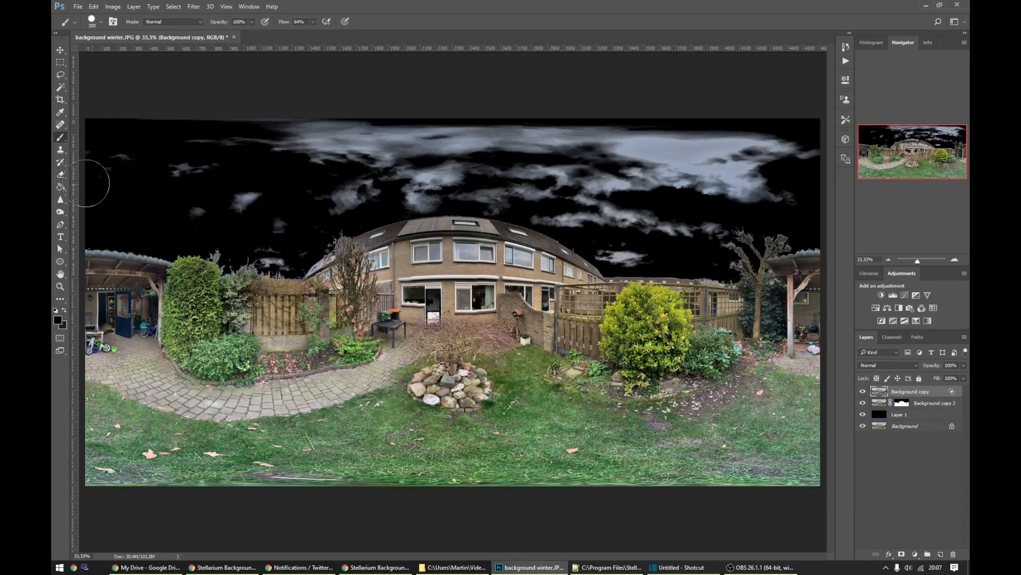